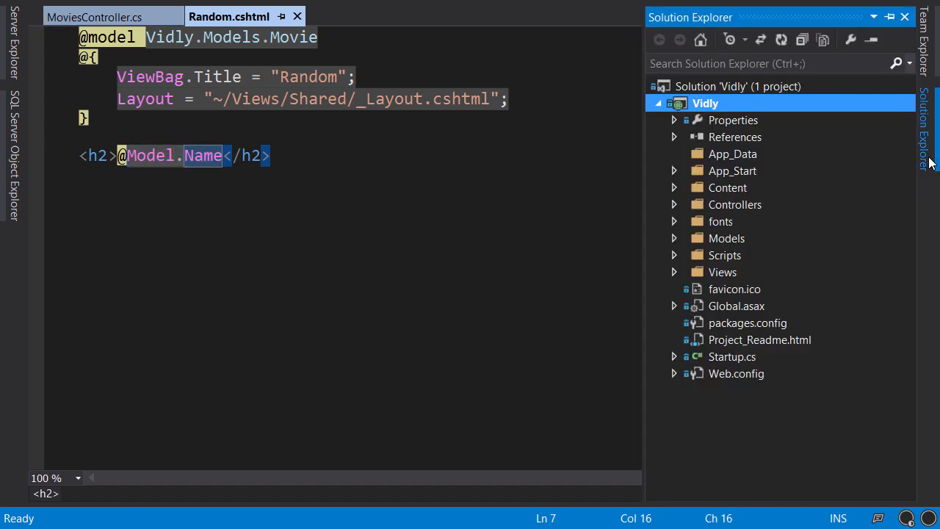
pyautogui.moveTo(732, 247)
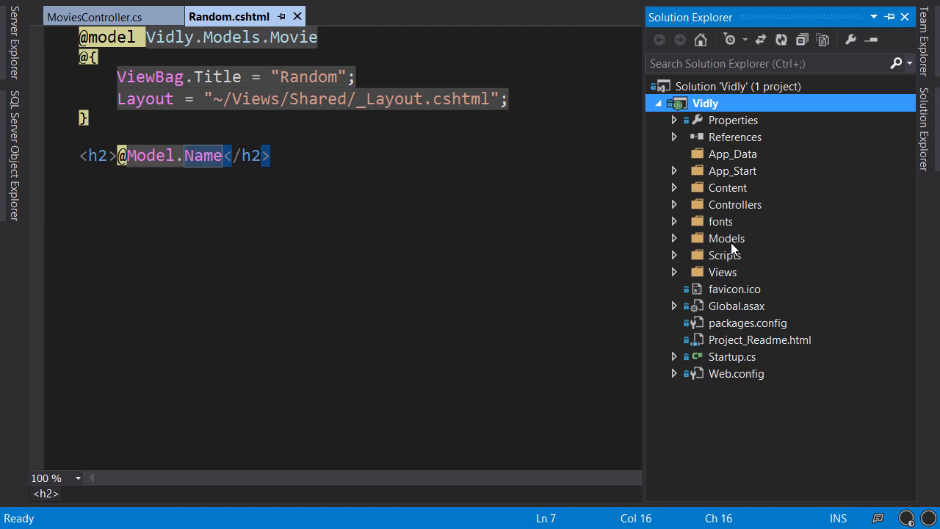
# Create Customer.cs under Models with public int Id and public string Name auto-properties.
pyautogui.rightClick(725, 238)
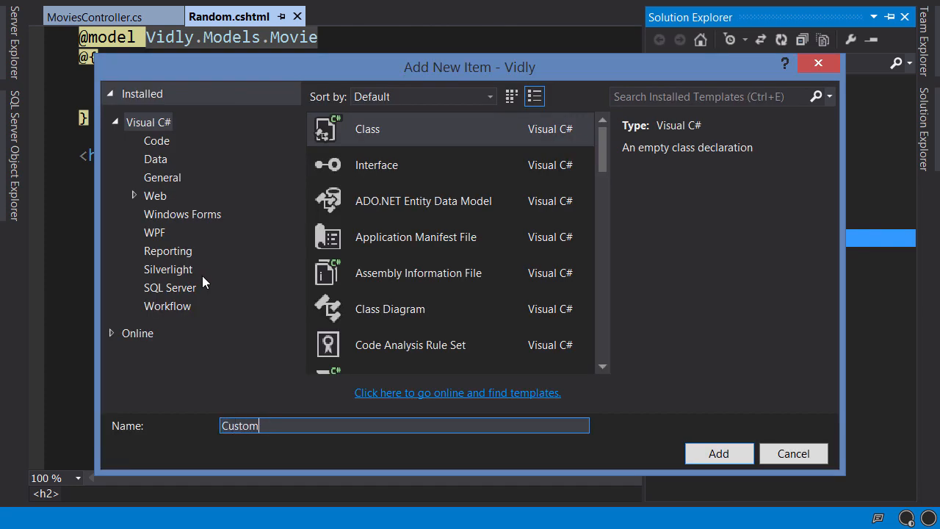
pyautogui.click(717, 452)
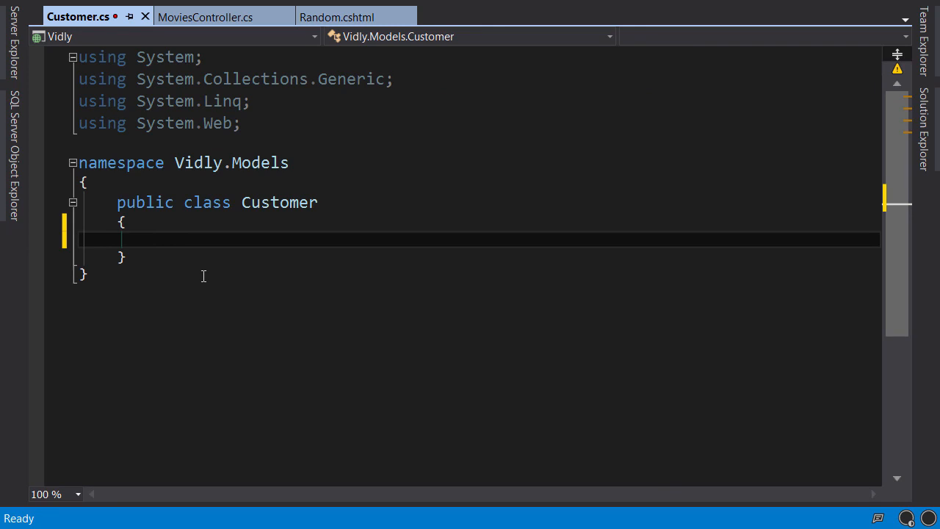
pyautogui.write('public int Type { get; set; }')
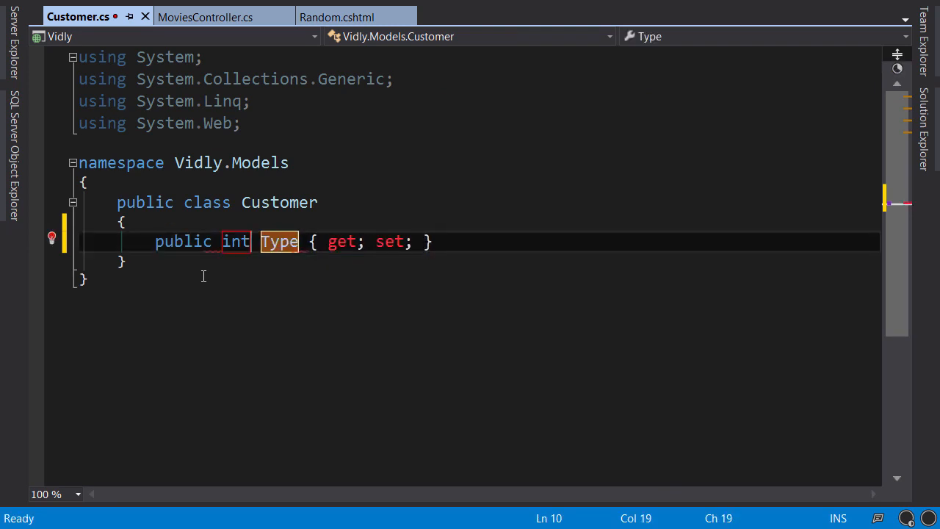
pyautogui.write('Id')
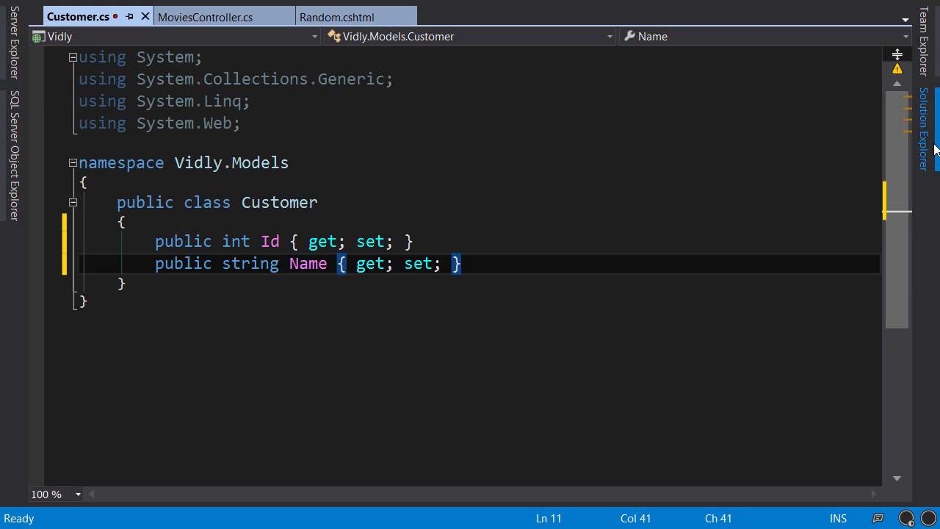
# Add a folder named ViewModels to the Vidly project root via Solution Explorer.
pyautogui.click(922, 132)
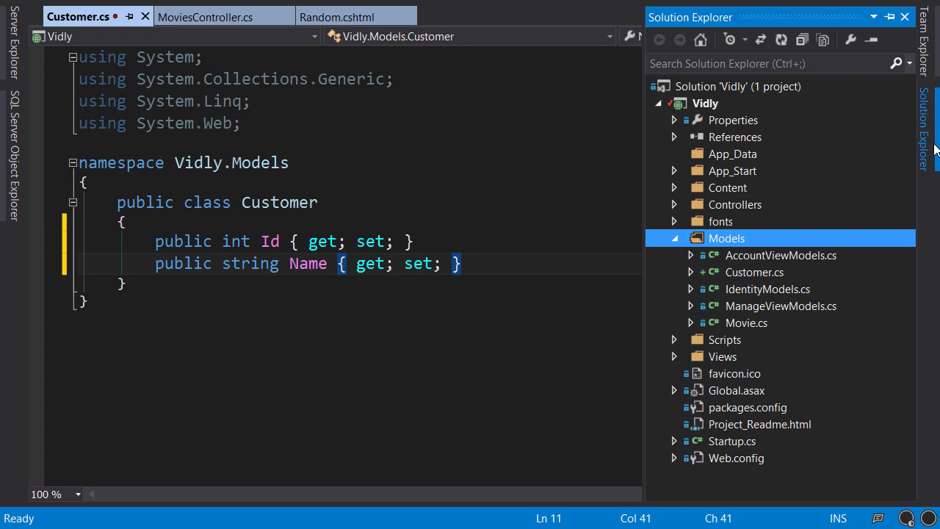
pyautogui.click(673, 238)
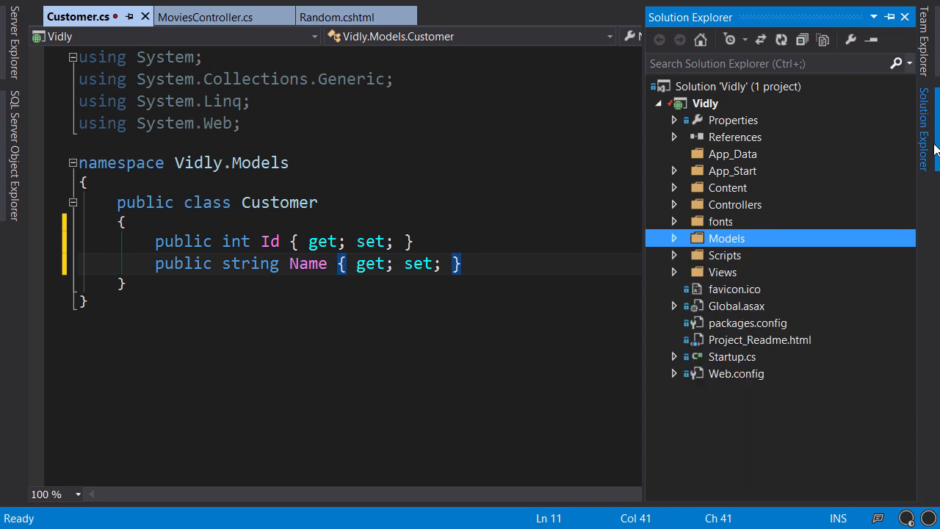
pyautogui.click(705, 103)
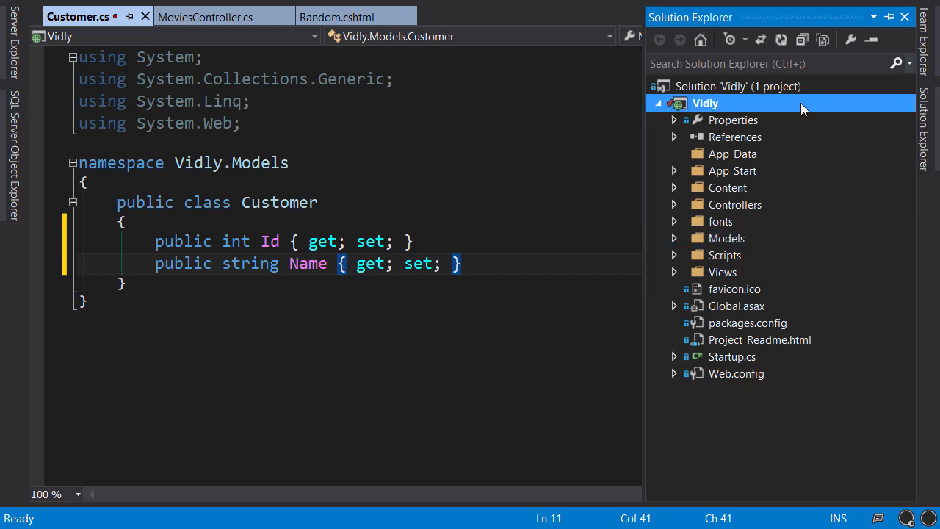
pyautogui.rightClick(705, 103)
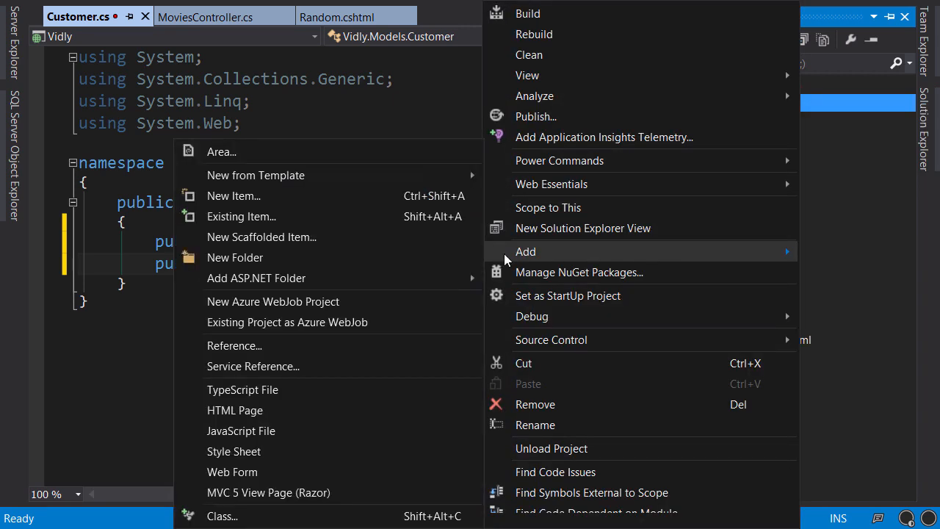
pyautogui.click(235, 257)
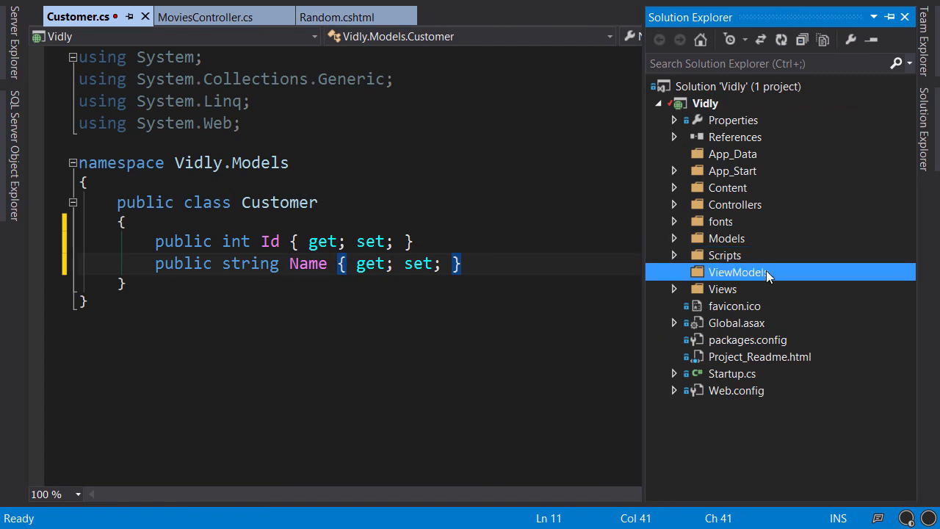
# Create an empty RandomMovieViewModel class file inside the ViewModels folder.
pyautogui.rightClick(738, 272)
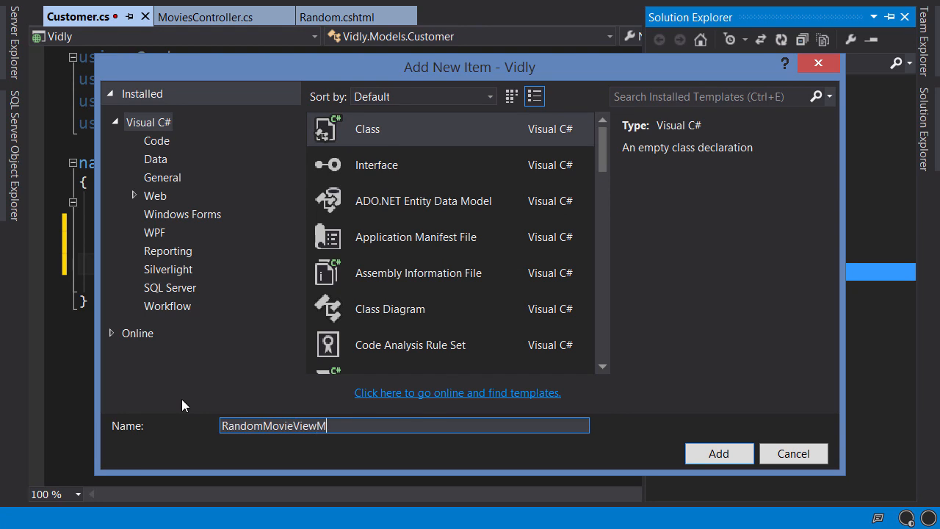
pyautogui.write('odel')
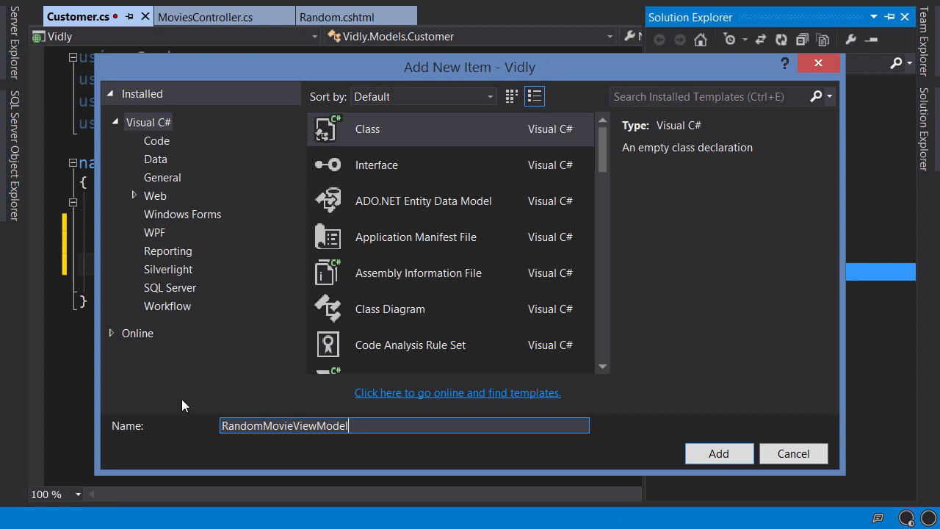
pyautogui.click(718, 453)
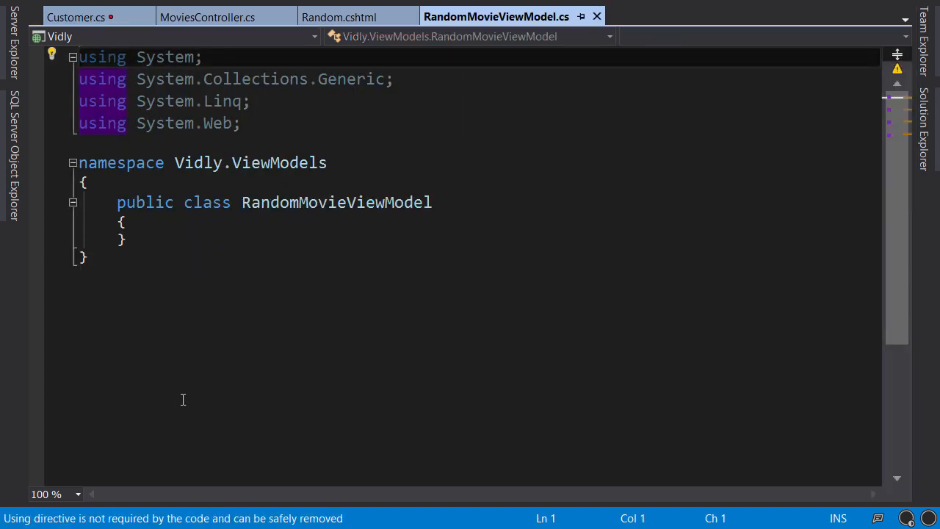
# Add public Movie Movie and public List<Customer> Customers properties, importing Vidly.Models.
pyautogui.click(132, 222)
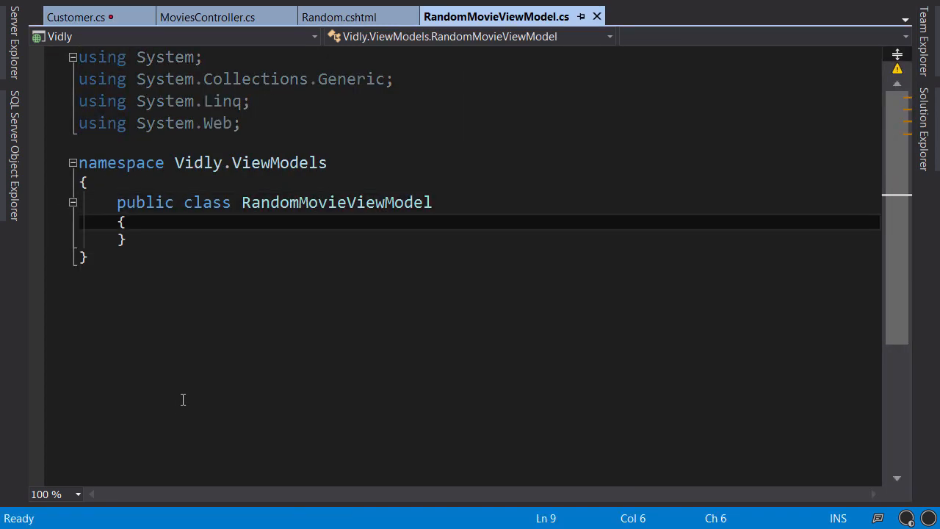
pyautogui.write('public M Type { get; set; }')
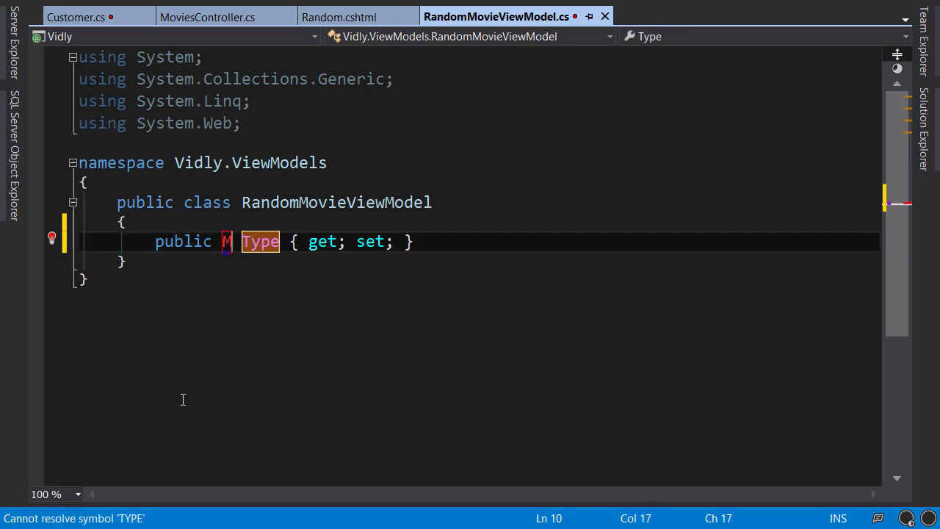
pyautogui.write('ovie')
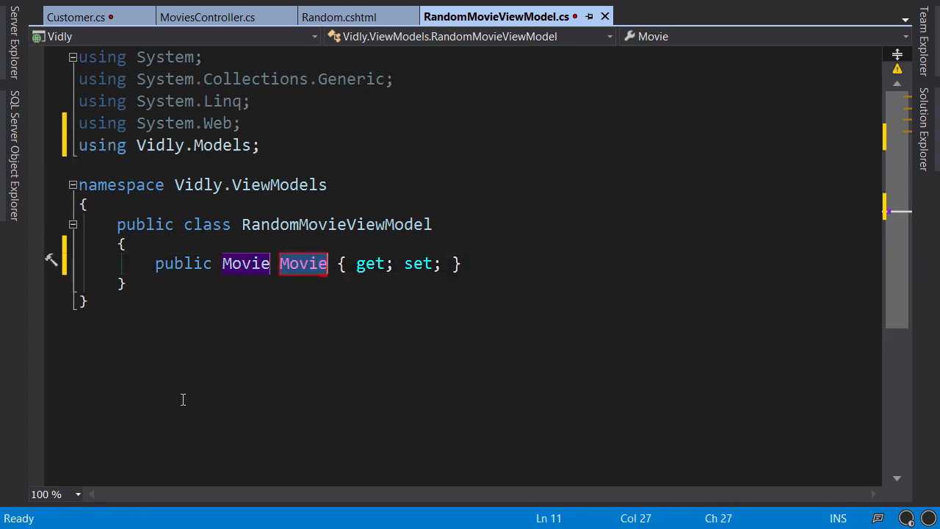
pyautogui.click(459, 264)
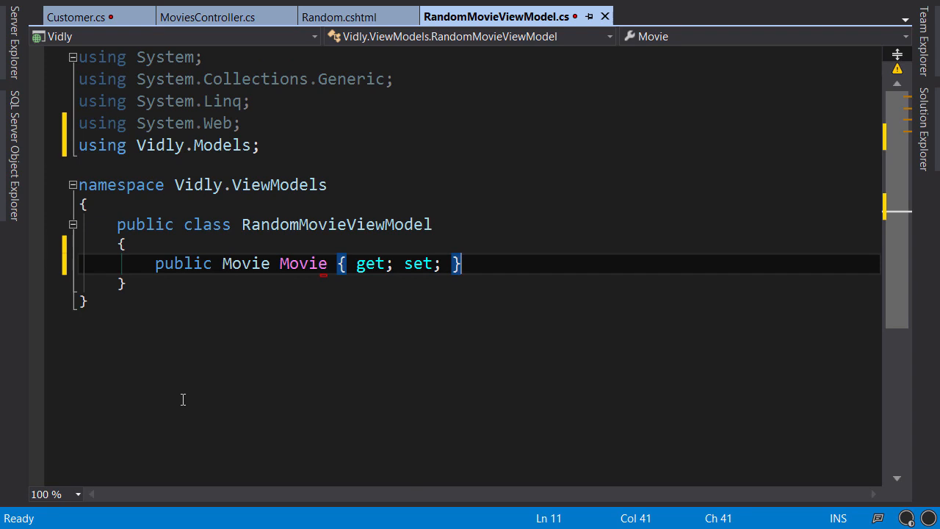
pyautogui.moveTo(249, 203)
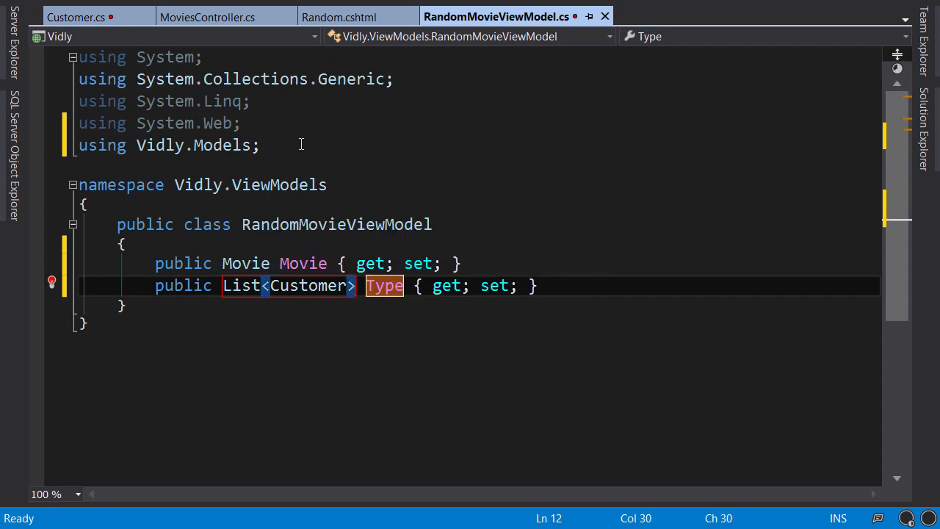
pyautogui.write('Customers')
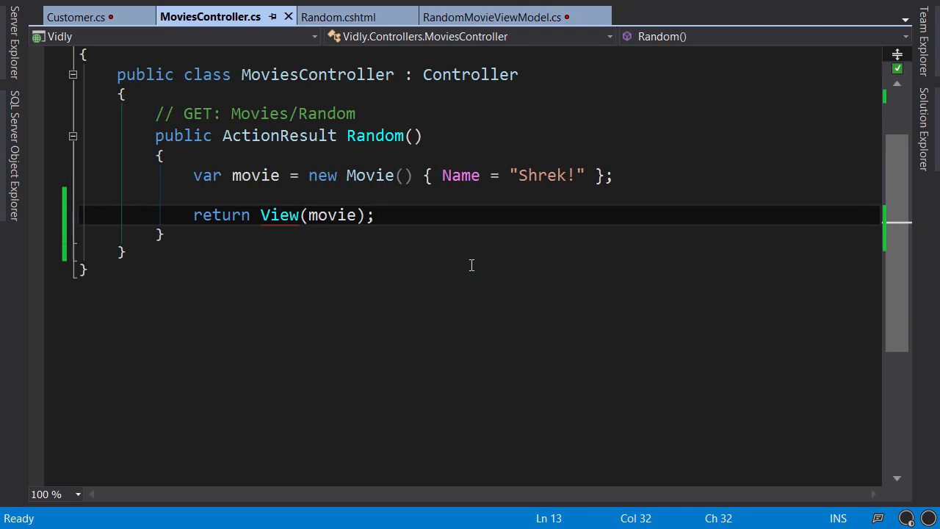
# Declare var customers = new List<Customer> with entries named "Customer 1" and "Customer 2".
pyautogui.click(375, 214)
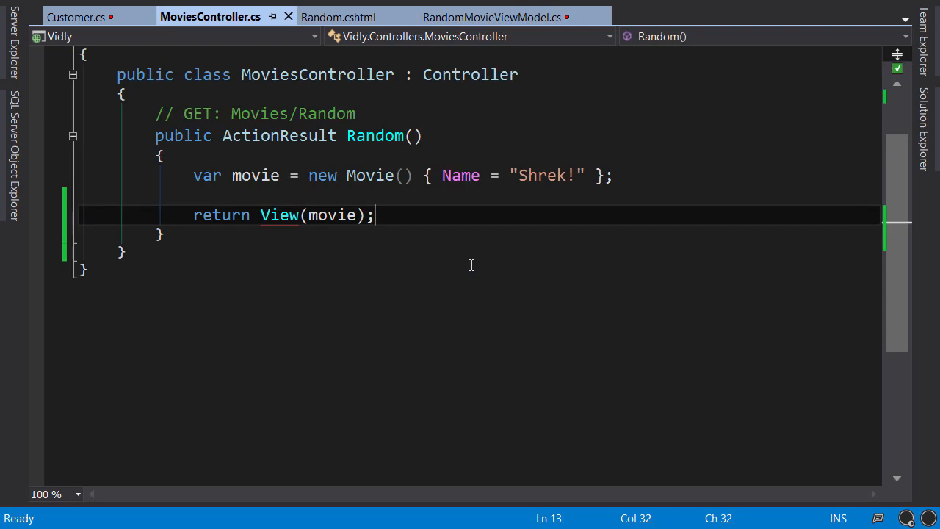
pyautogui.click(614, 175)
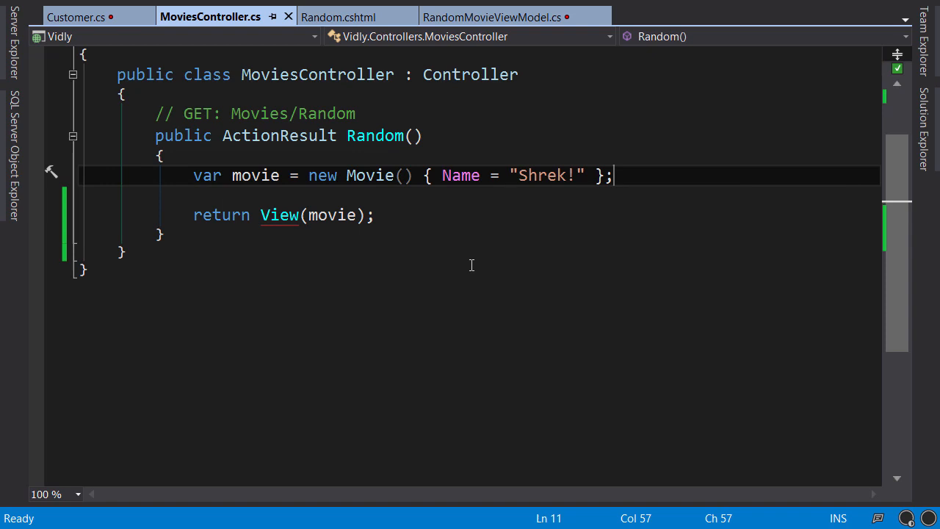
pyautogui.write('var customer')
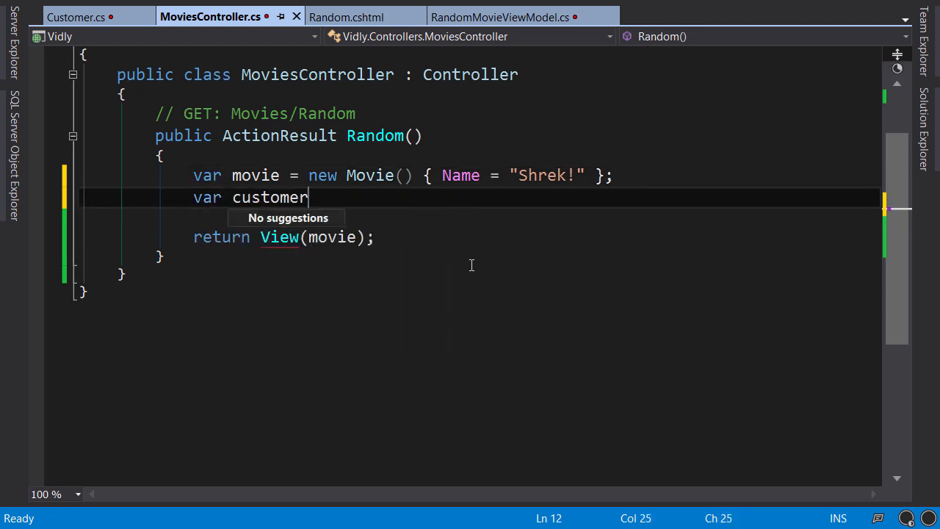
pyautogui.write('s = new List<>')
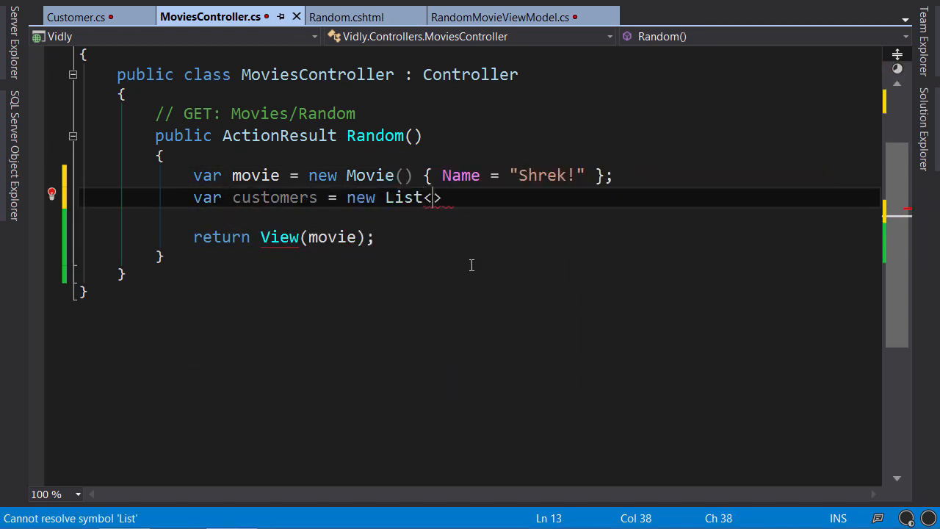
pyautogui.write('Customer')
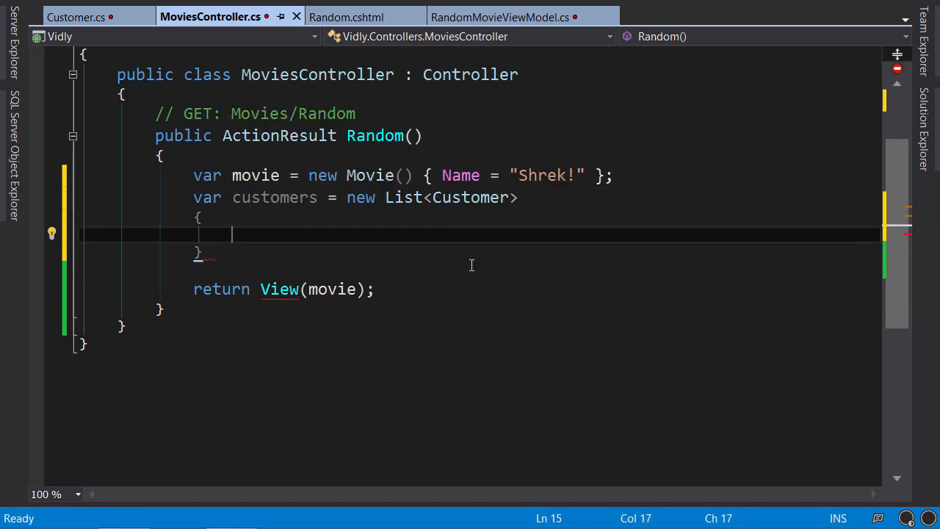
pyautogui.write('new Customer')
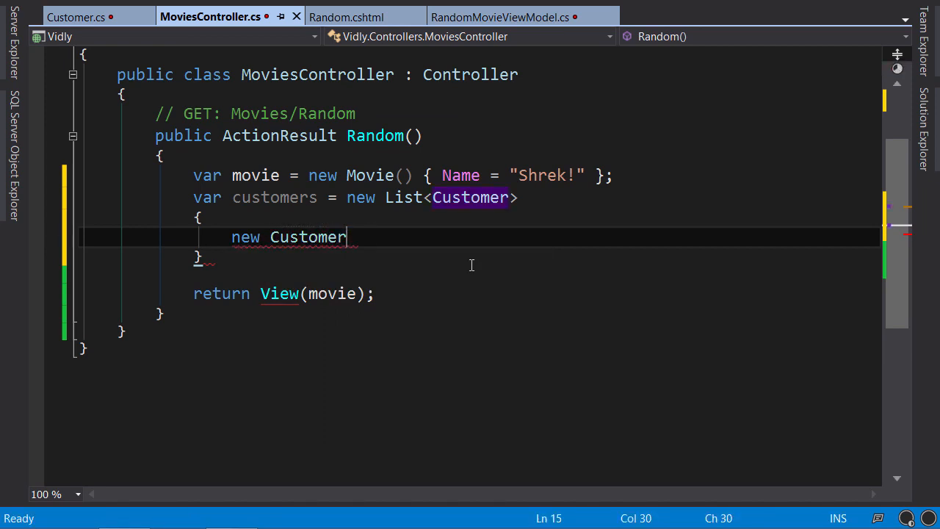
pyautogui.write('{ Name = "C"')
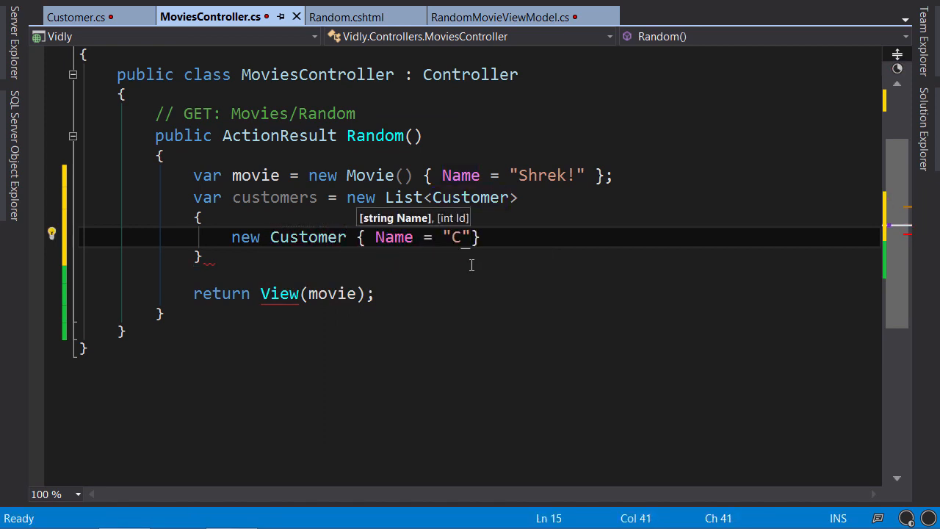
pyautogui.write('ustomer 1')
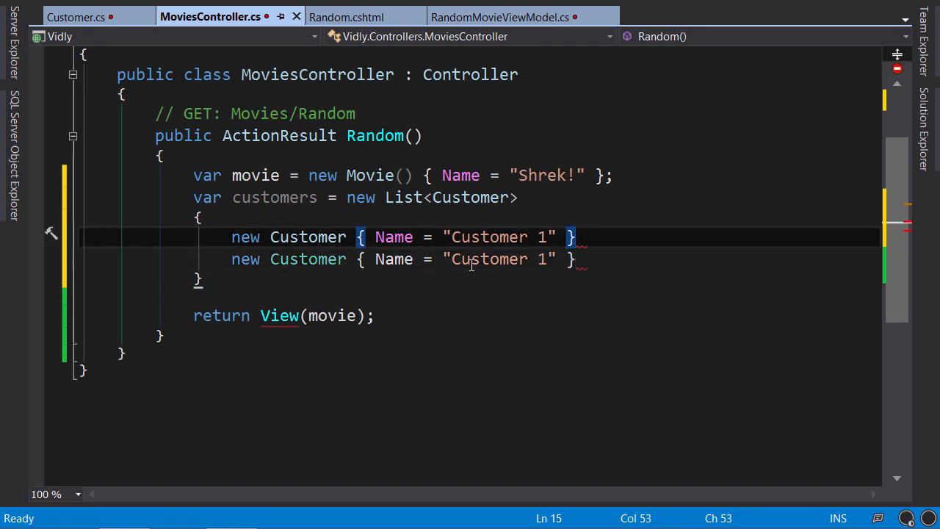
pyautogui.write('2')
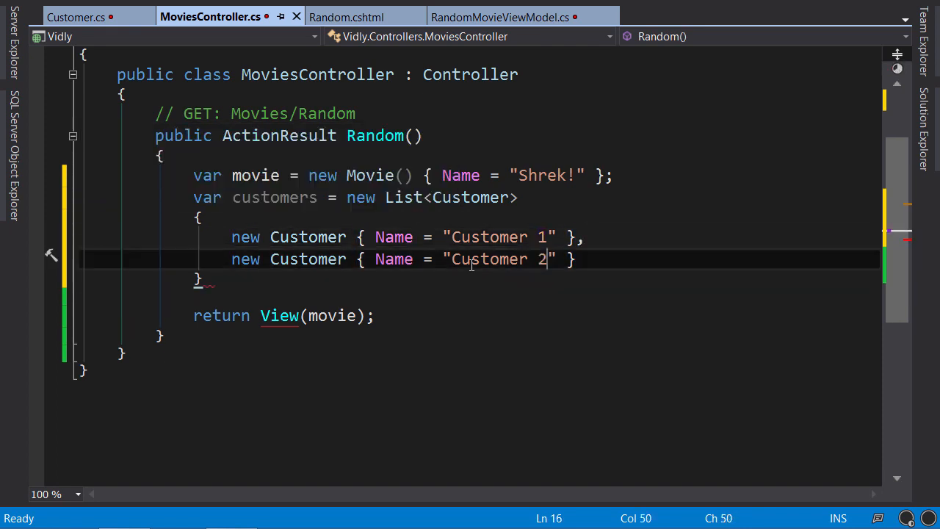
pyautogui.write(';')
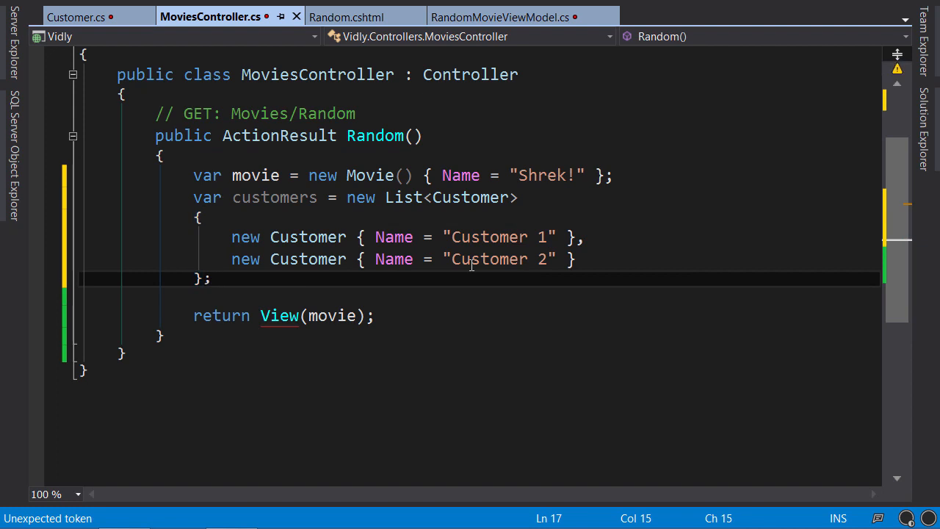
pyautogui.press('enter')
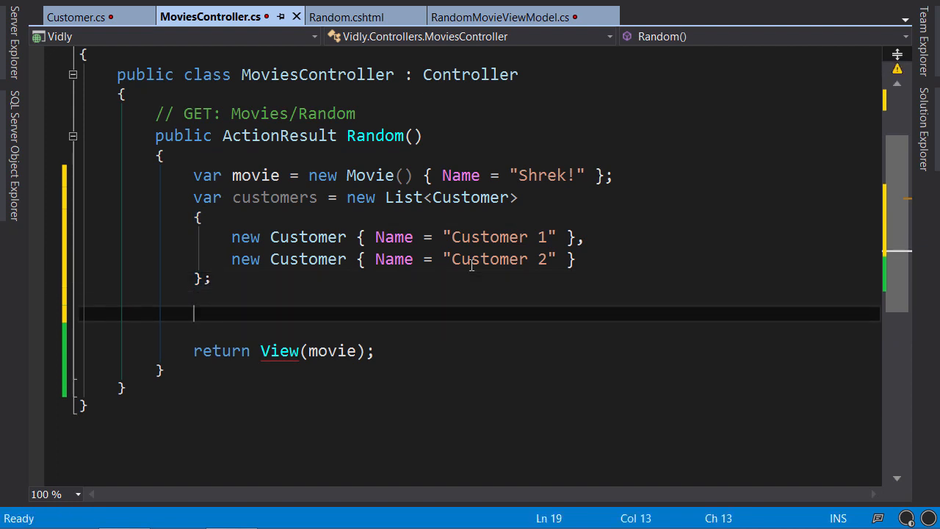
# Declare var viewModel = new RandomMovieViewModel { Movie = movie, Customers = customers }.
pyautogui.write('var v')
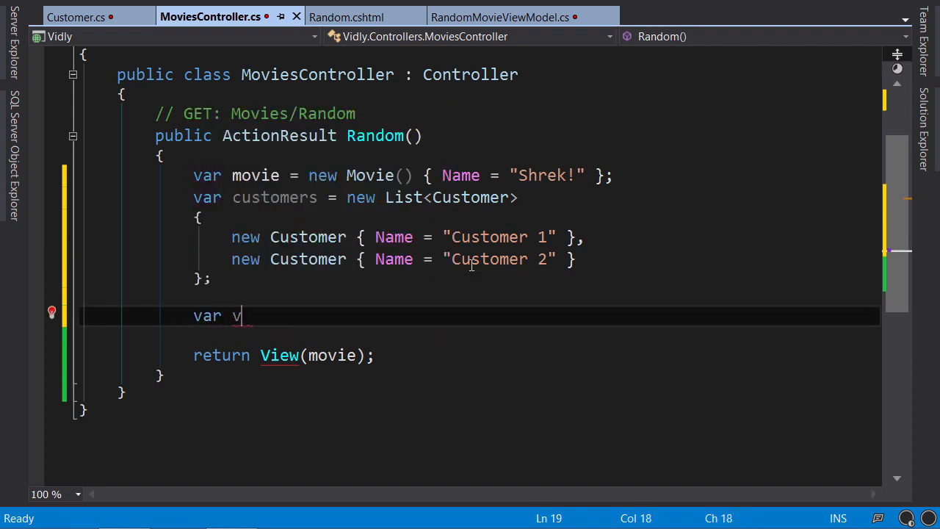
pyautogui.write('iewModel = new')
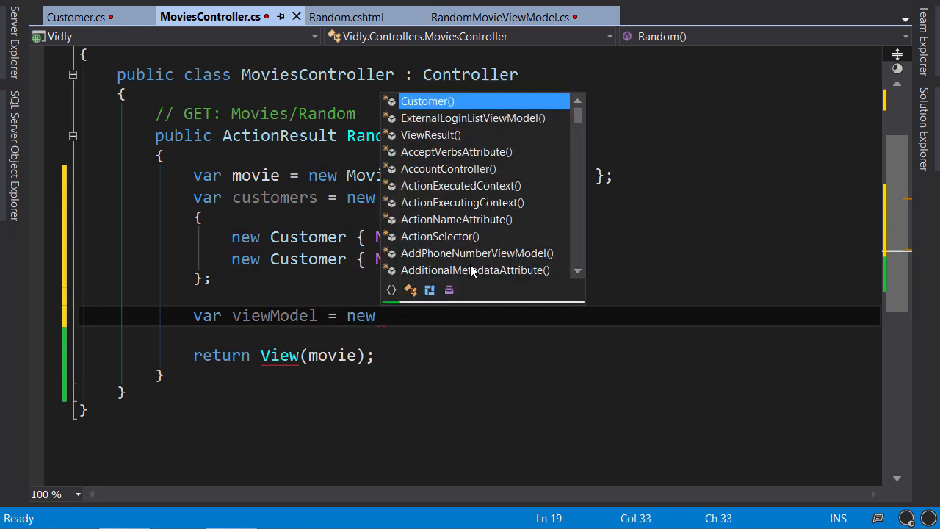
pyautogui.write('RandomMovieViewModel')
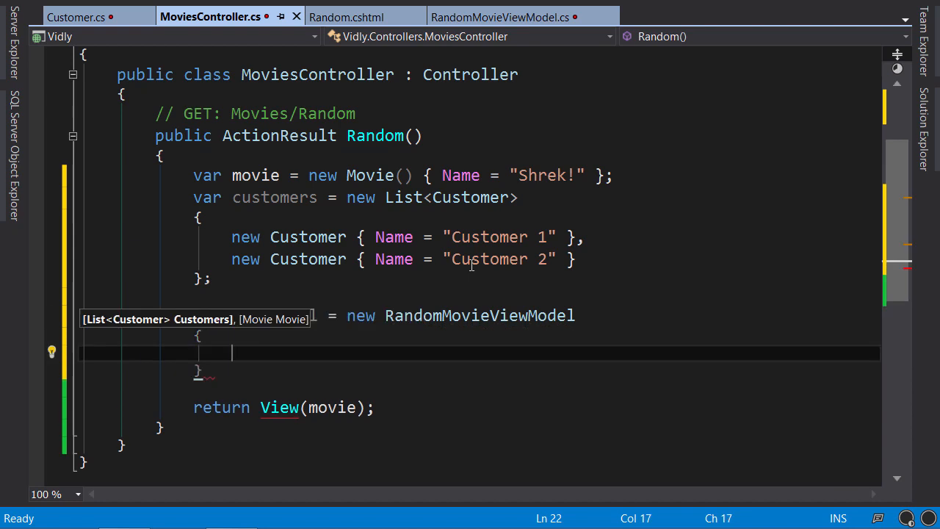
pyautogui.write('Movie = movie,')
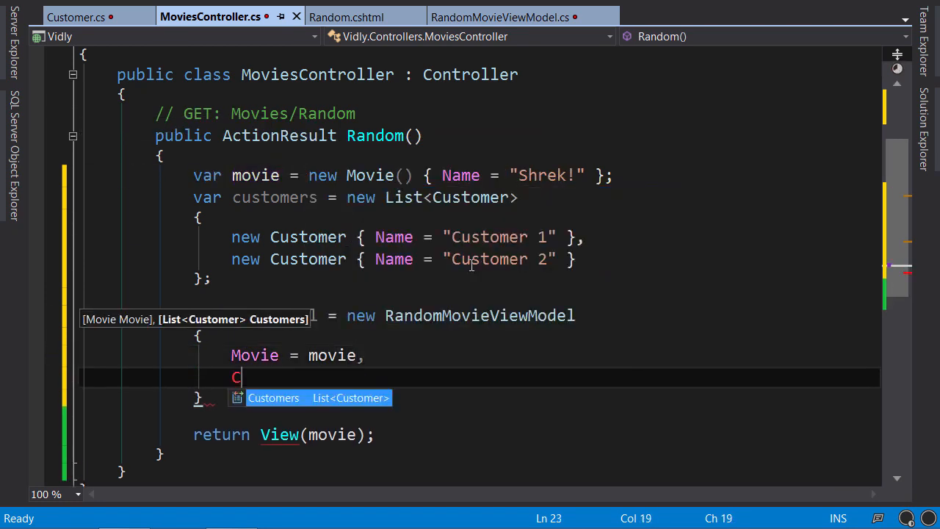
pyautogui.write('ustomers = customers')
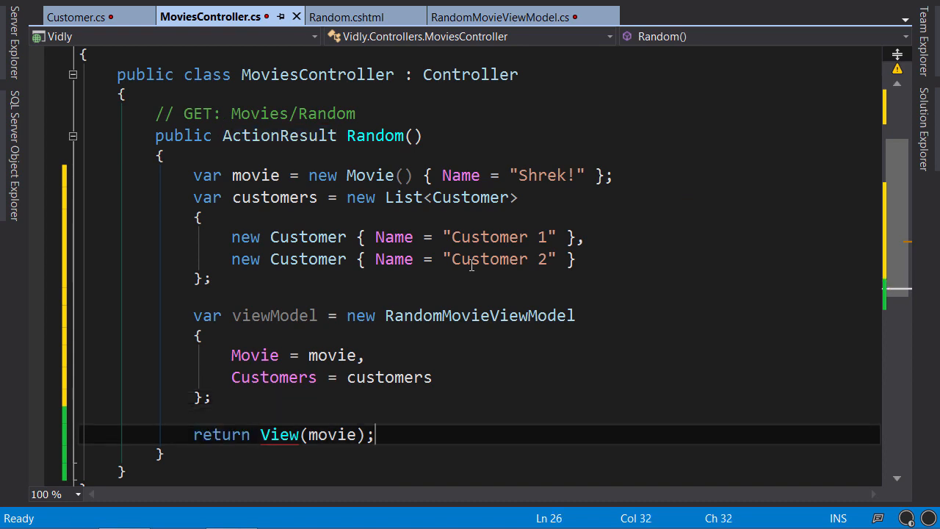
# Return View(viewModel) instead of View(movie) in the Random action.
pyautogui.doubleClick(330, 435)
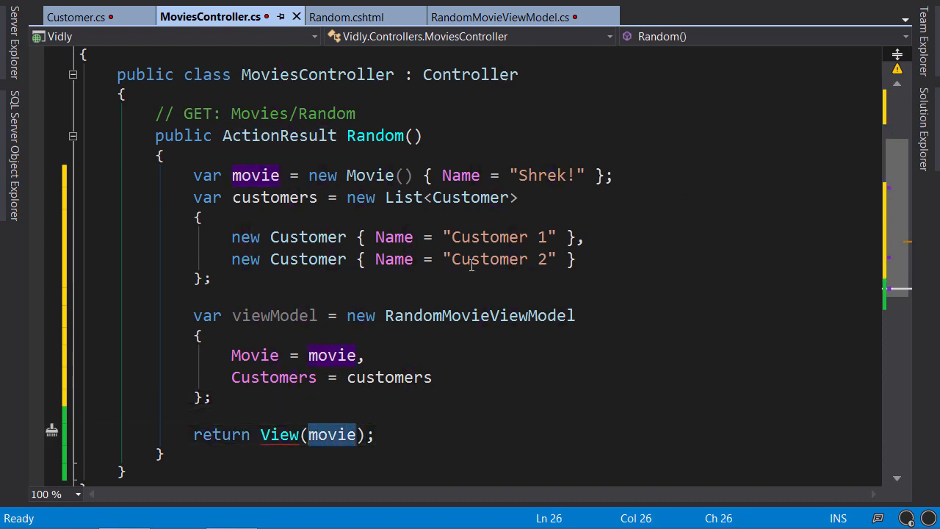
pyautogui.write('viewModel')
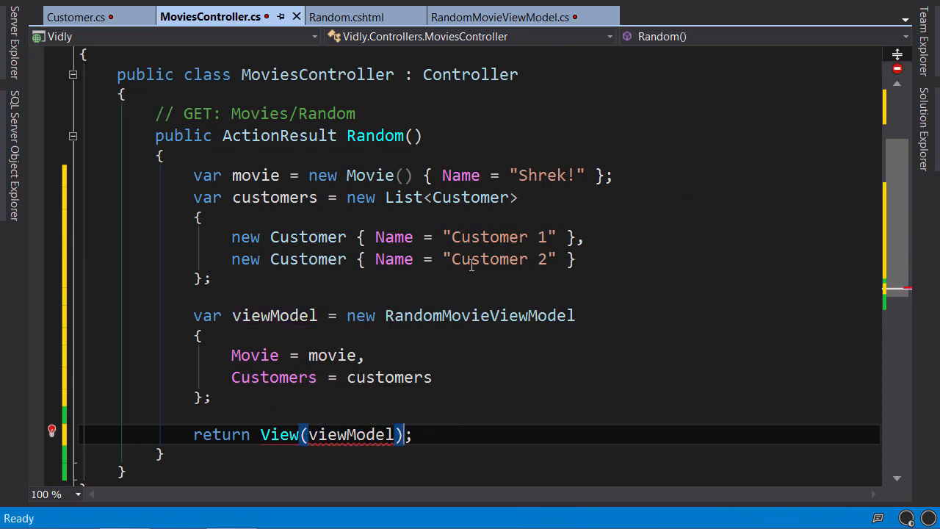
pyautogui.moveTo(342, 434)
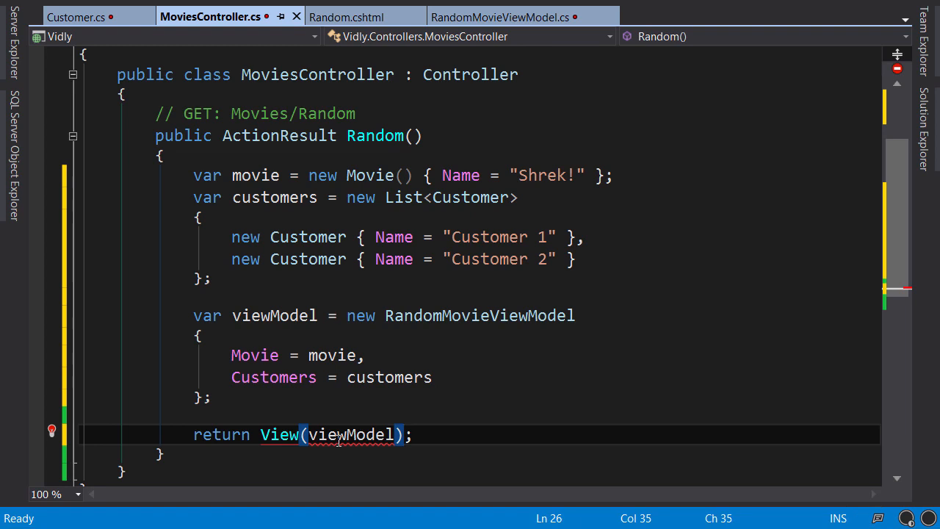
pyautogui.click(349, 17)
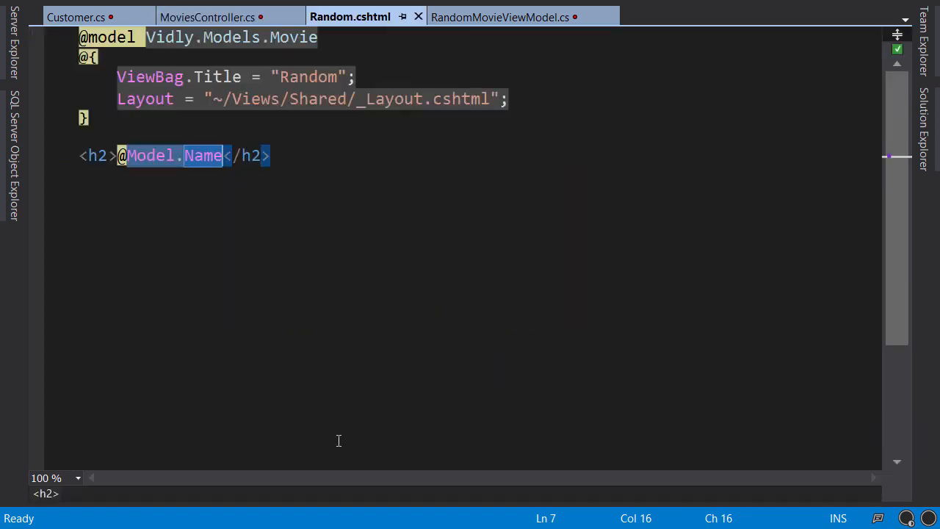
pyautogui.doubleClick(169, 37)
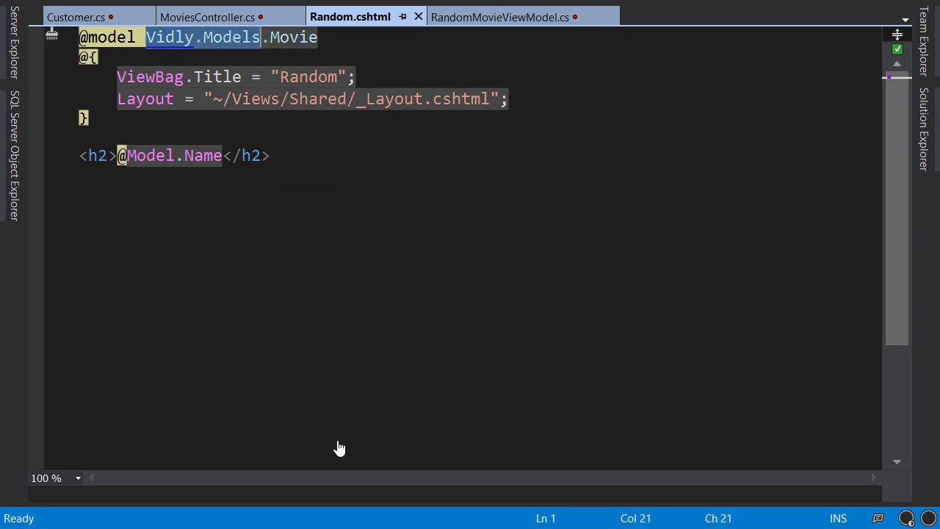
pyautogui.write('Random')
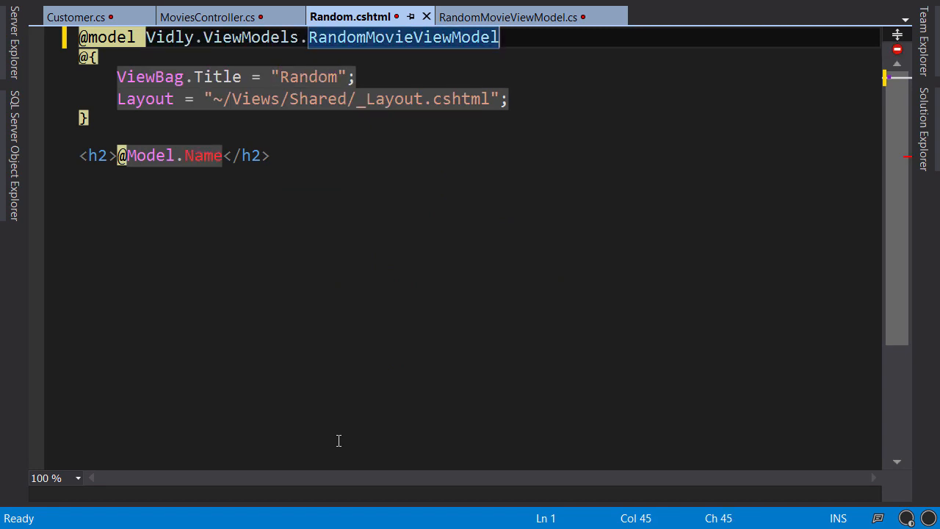
pyautogui.moveTo(210, 169)
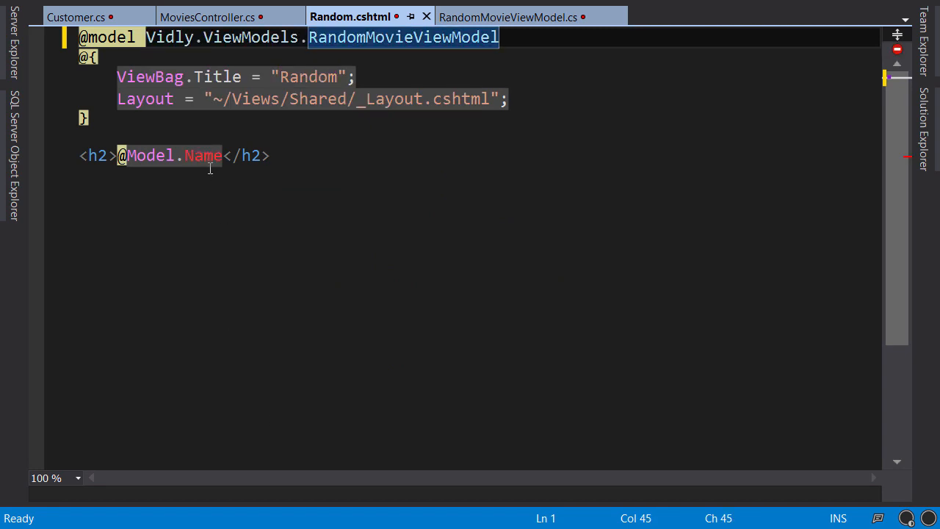
pyautogui.moveTo(203, 156)
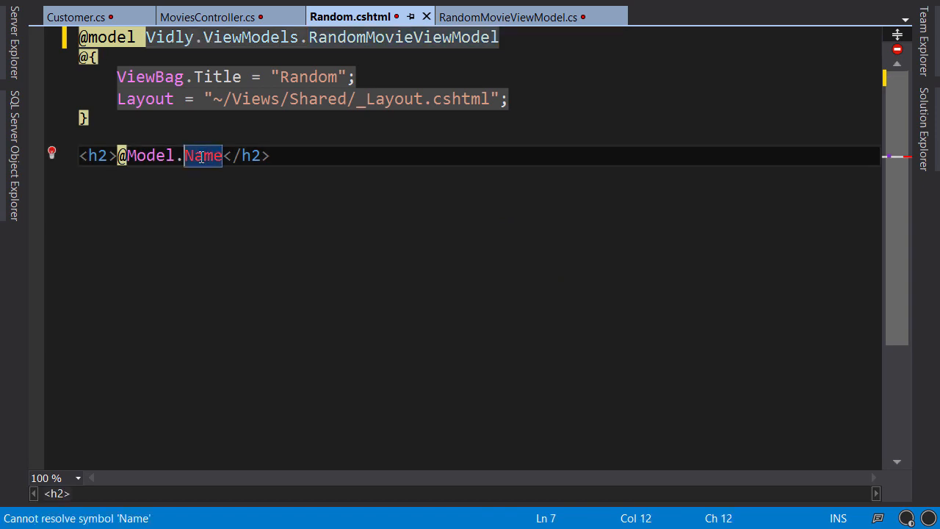
pyautogui.write('Movie.')
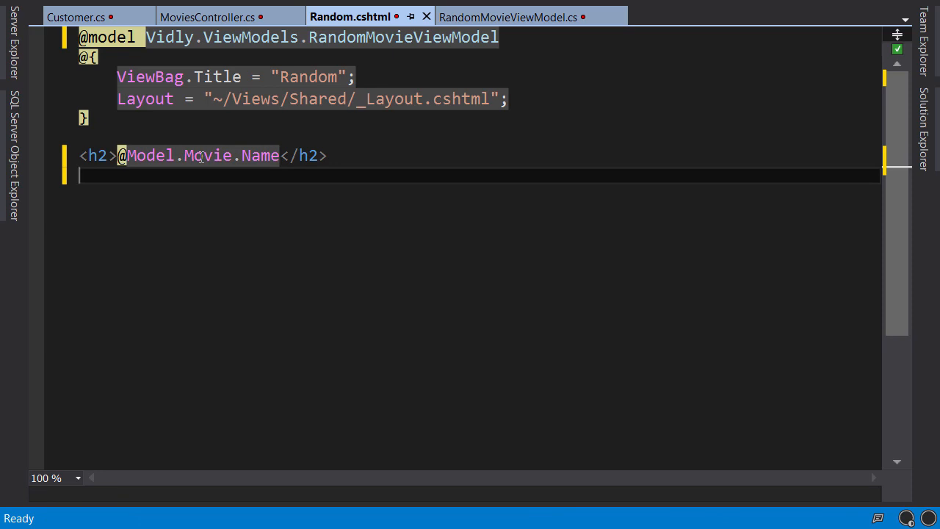
pyautogui.write('@Model.Cu')
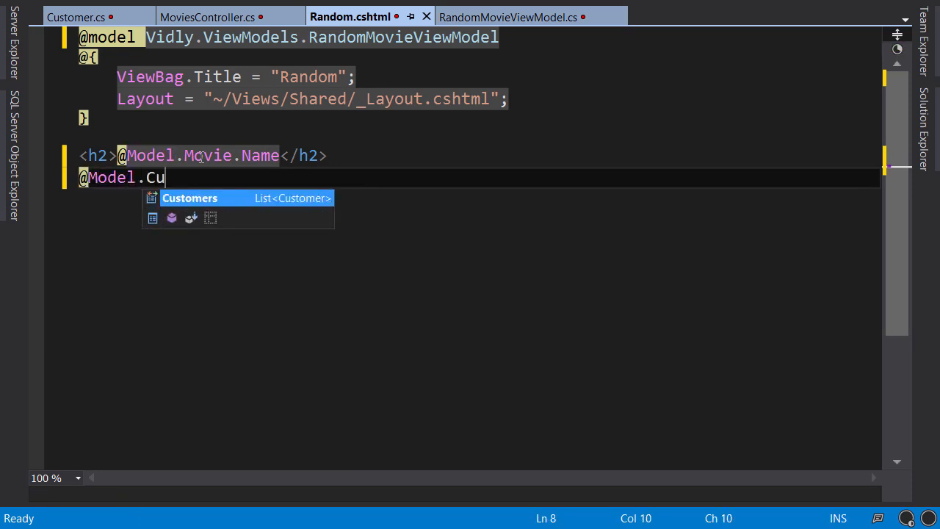